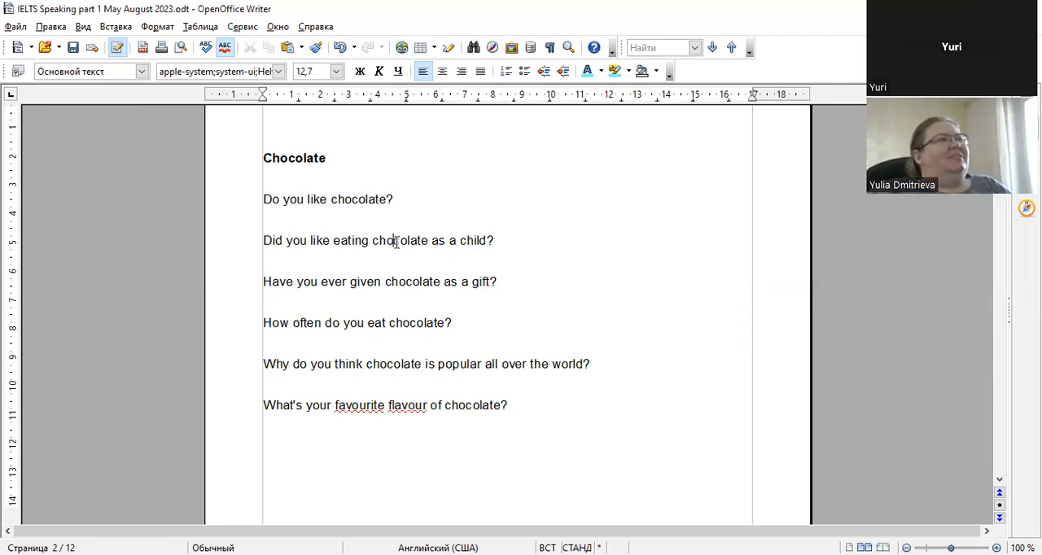
- Select the whole question "Did you like eating chocolate as a child?" in the Chocolate list
triple_click(377, 241)
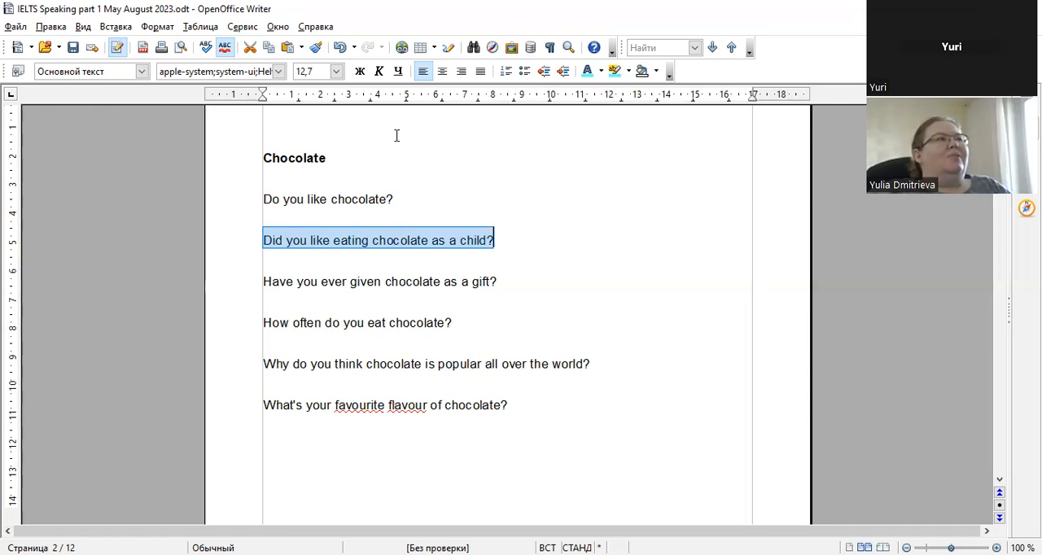
mouse_move(417, 228)
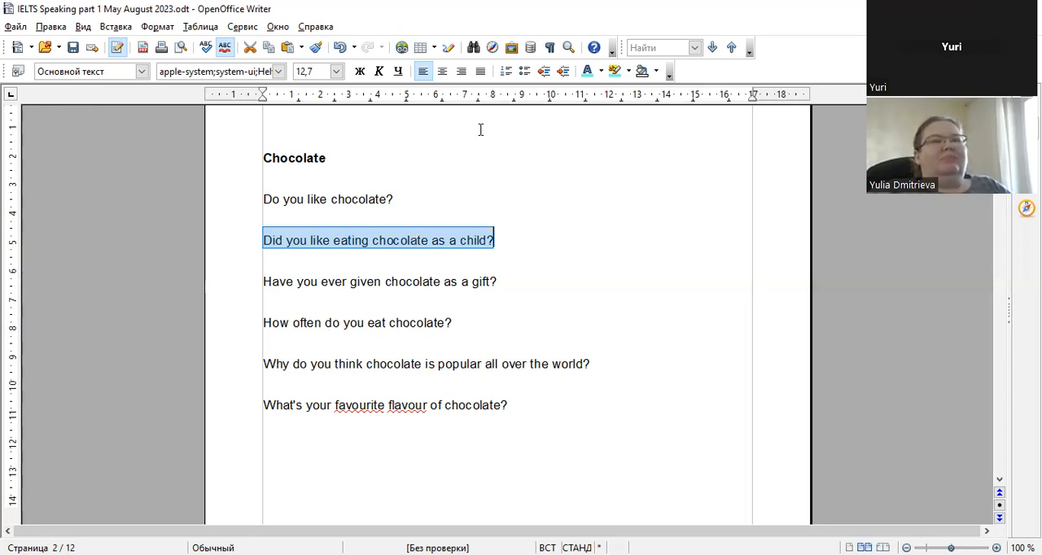
mouse_move(492, 137)
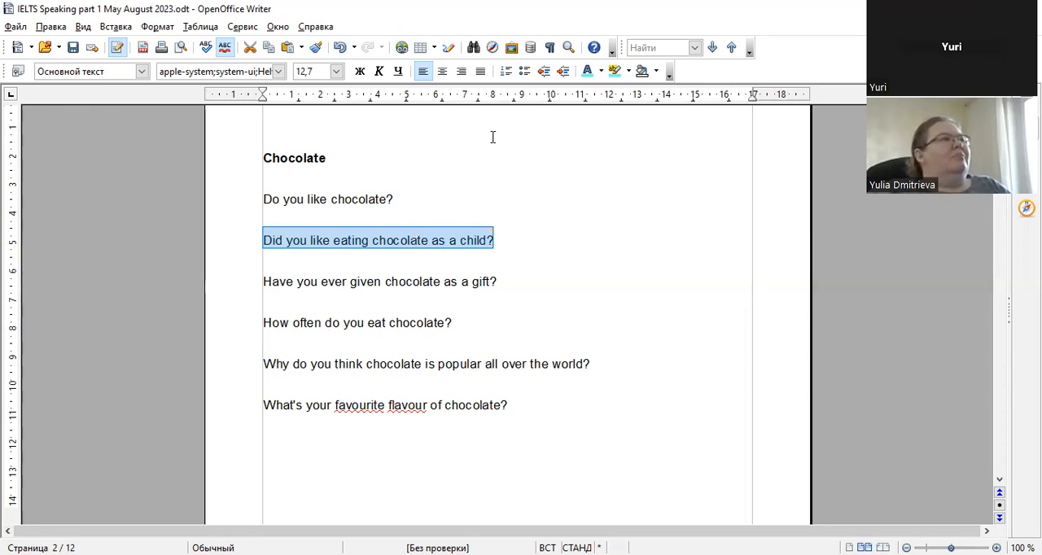
mouse_move(440, 236)
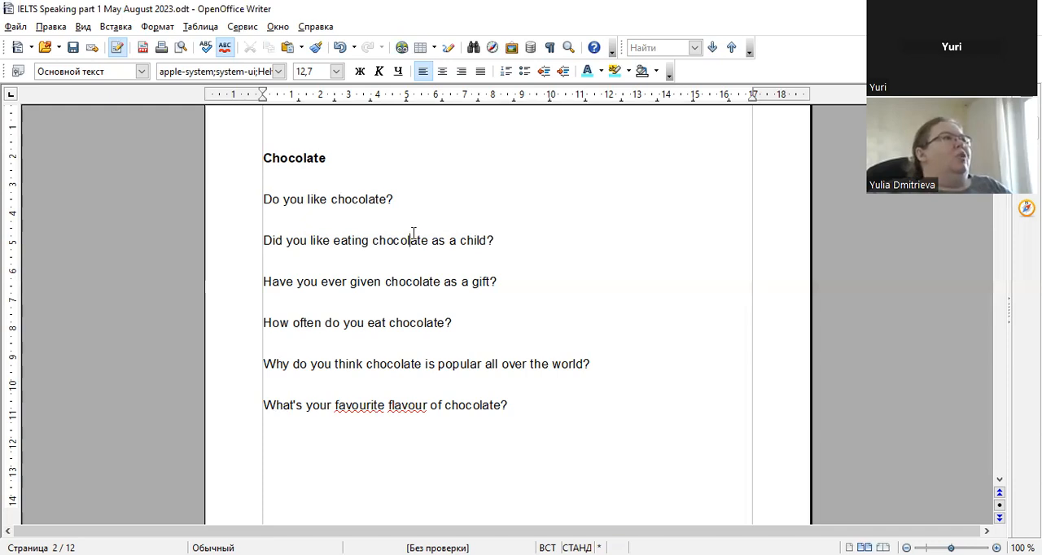
mouse_move(515, 127)
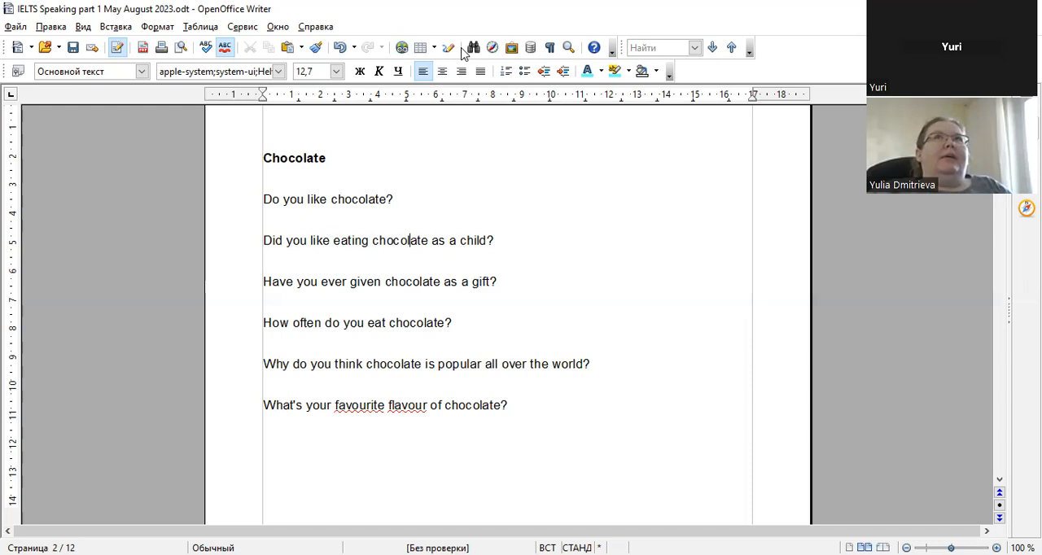
mouse_move(398, 175)
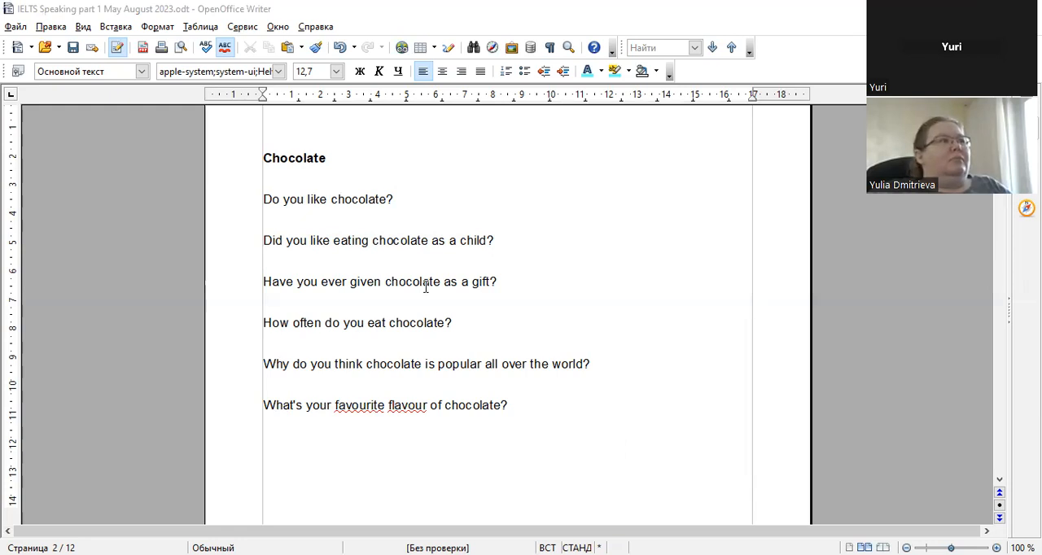
- Select "Did you like eating chocolate as a child?" once more for discussion
triple_click(378, 280)
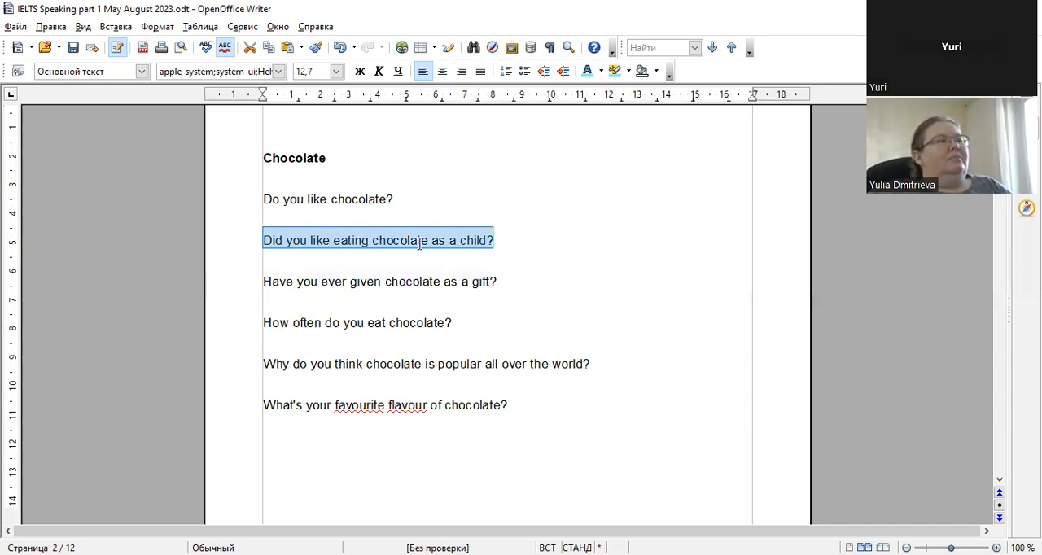
- Clear the current selection by placing the cursor in the chocolate question text
left_click(378, 280)
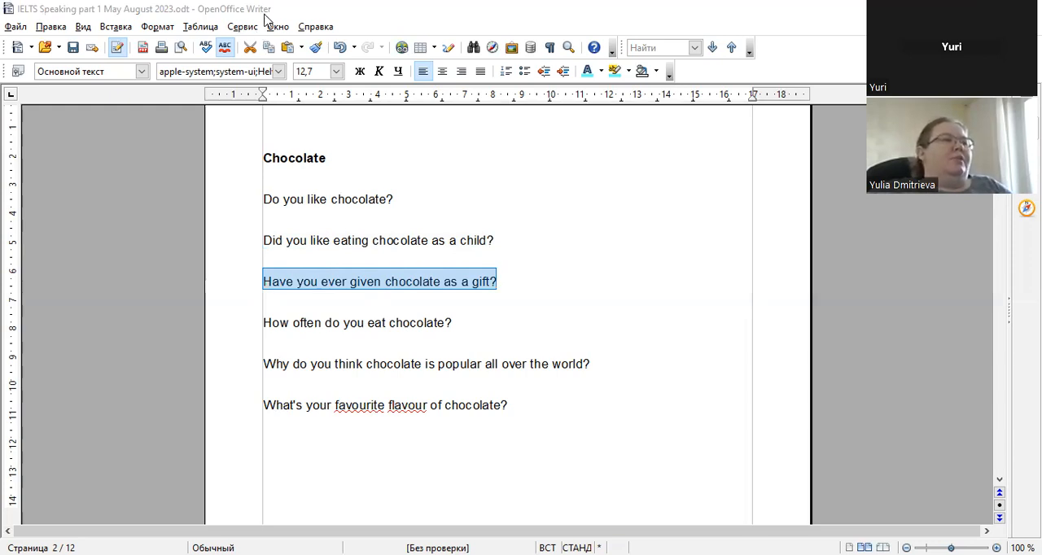
mouse_move(410, 130)
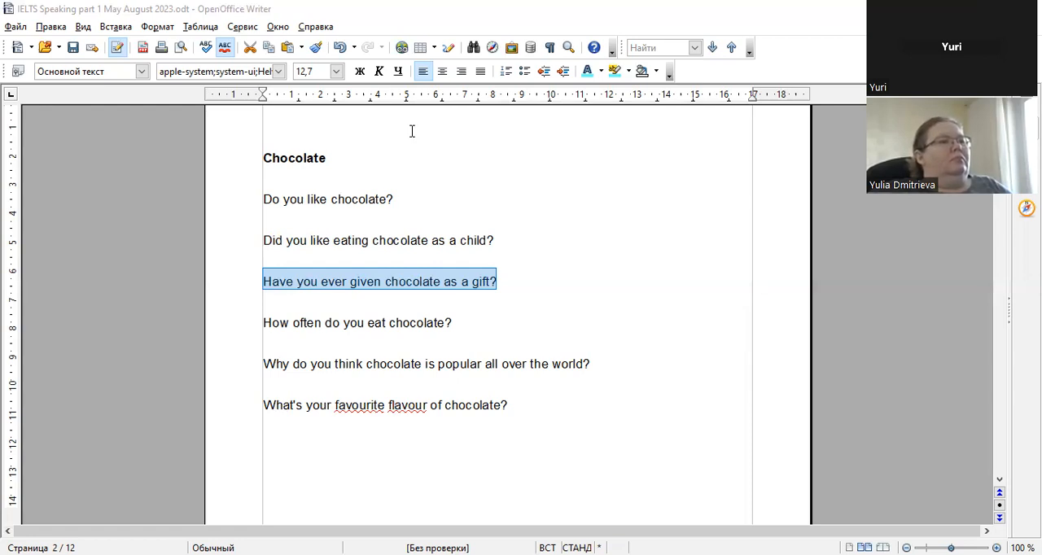
mouse_move(345, 326)
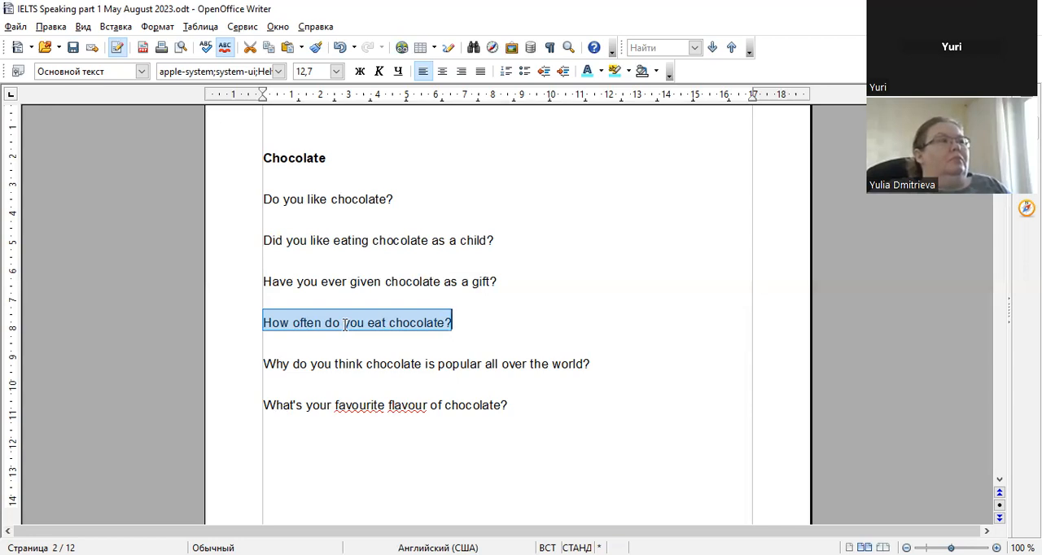
- Select the word "of" in "What's your favourite flavour of chocolate?"
double_click(348, 365)
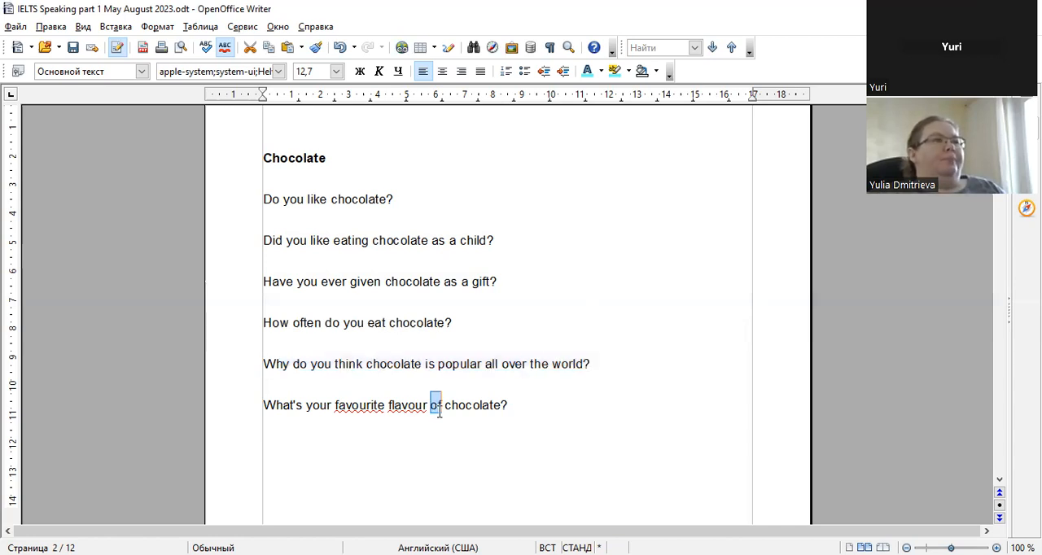
- Select the whole question "What's your favourite flavour of chocolate?"
triple_click(384, 405)
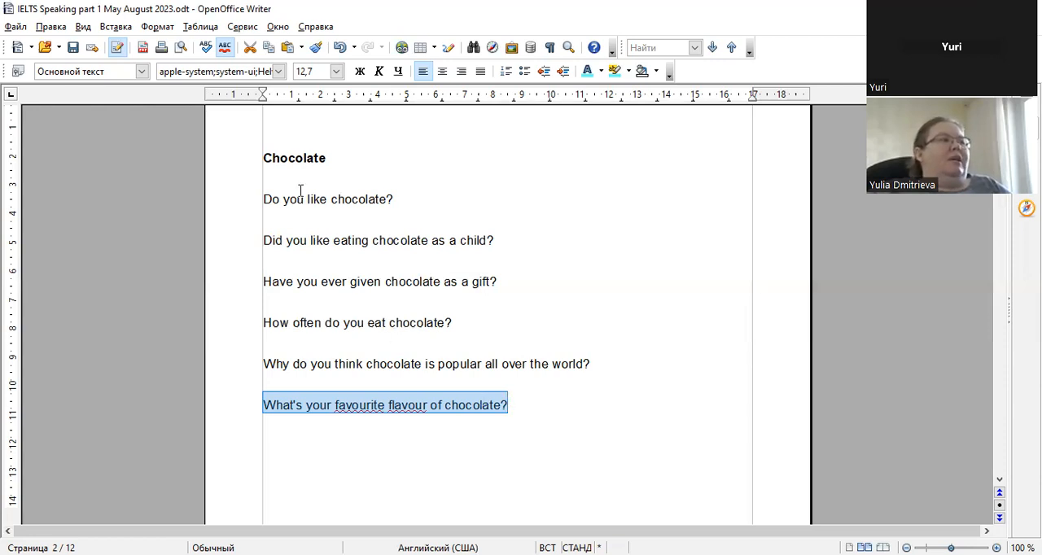
mouse_move(394, 149)
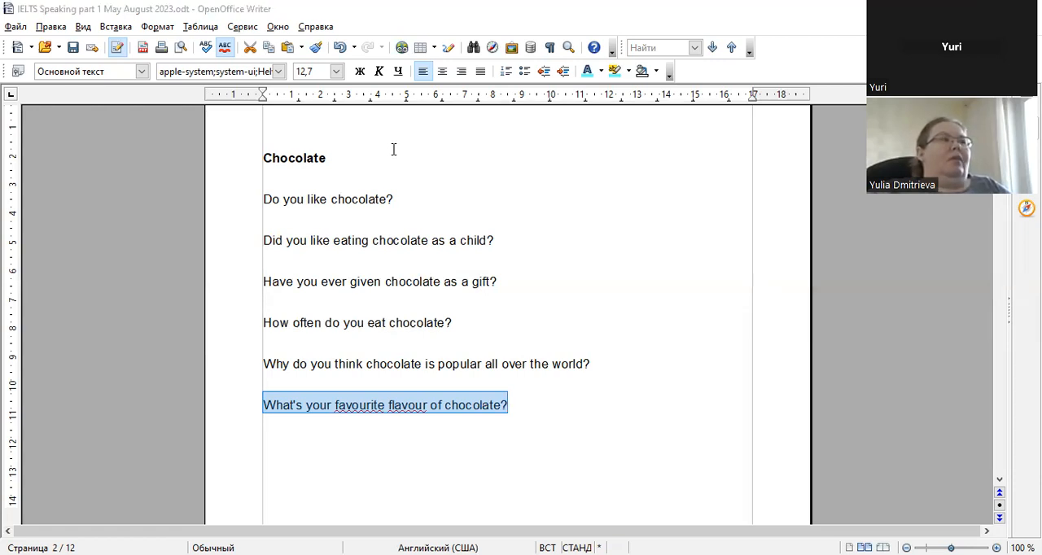
mouse_move(678, 205)
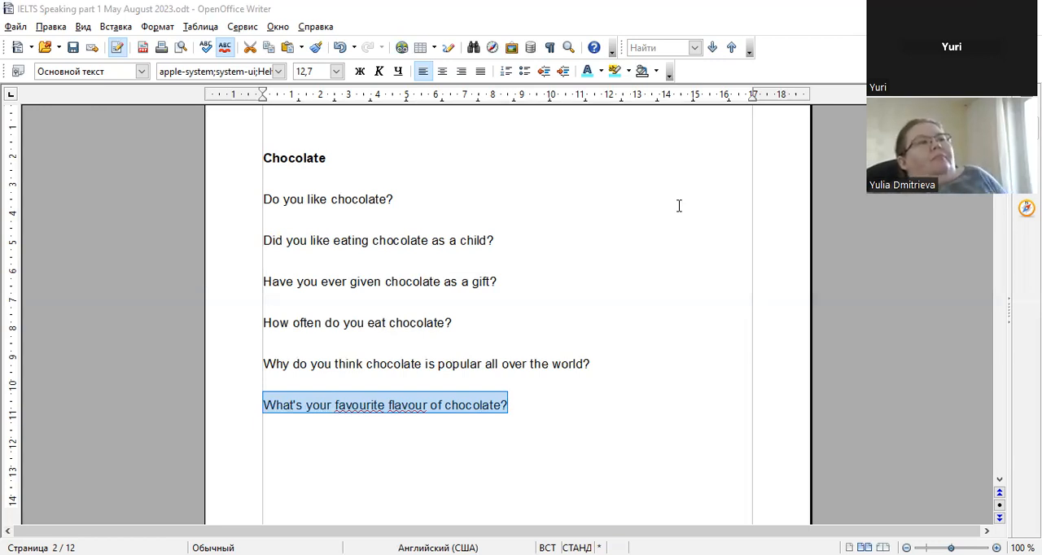
mouse_move(622, 169)
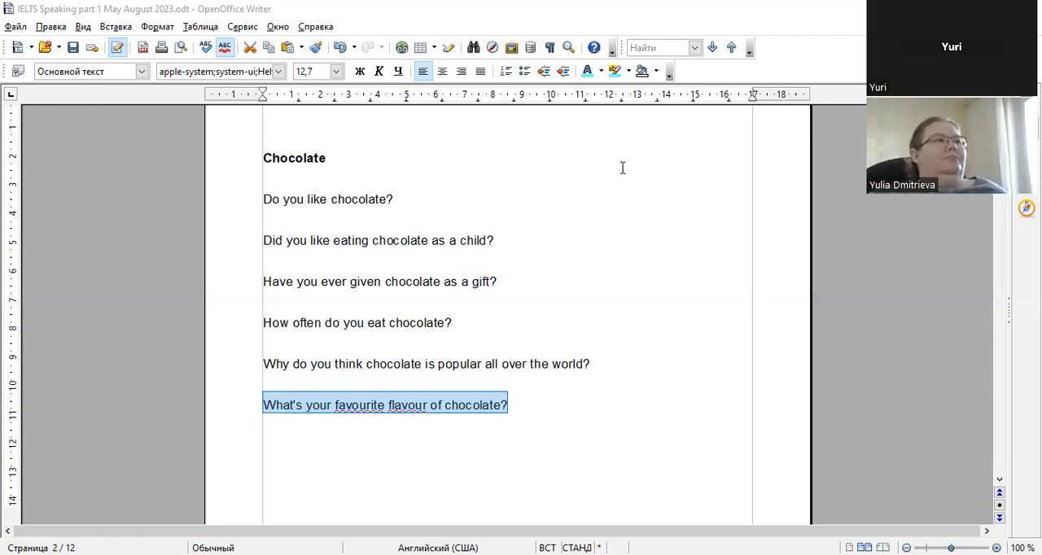